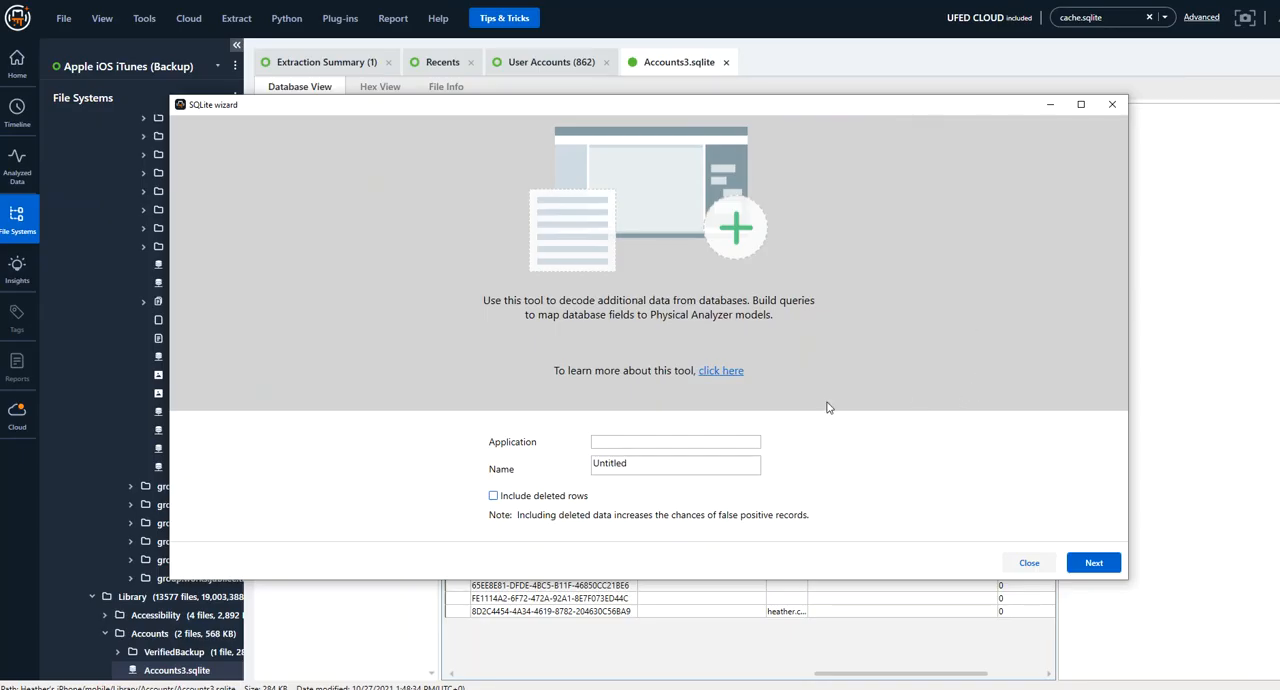
- Name the decoding application 'accounts' and advance to the query builder
left_click(675, 441)
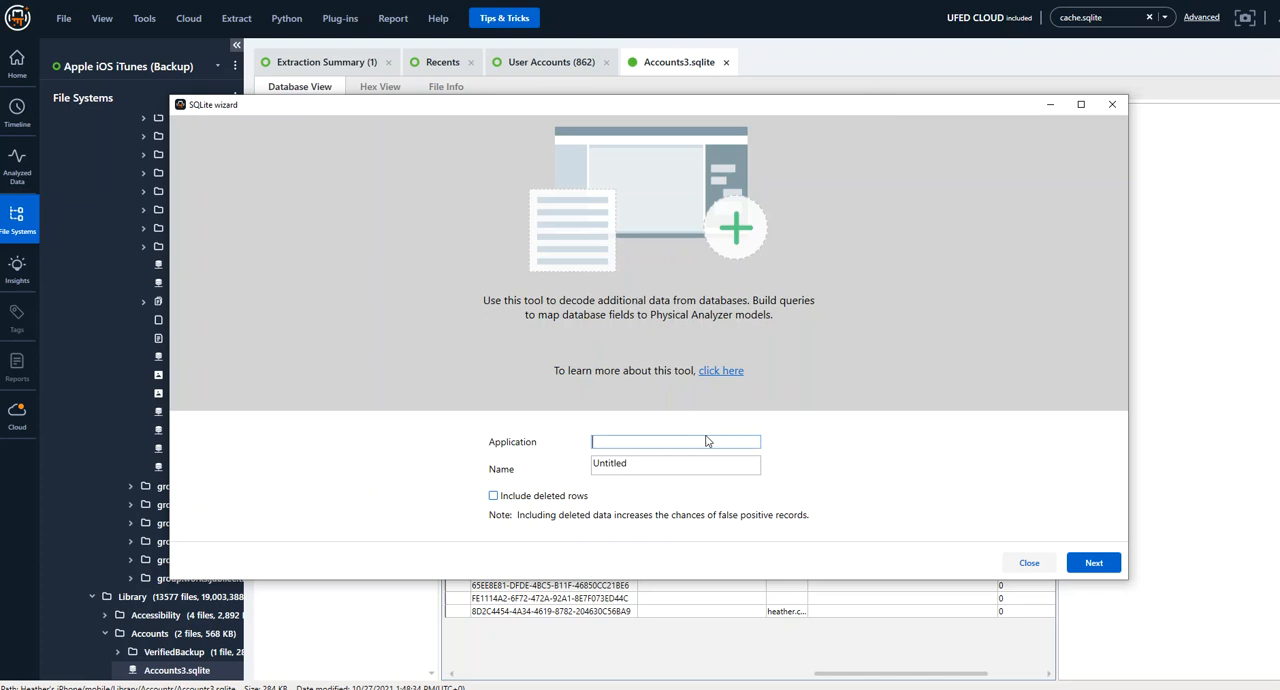
type("accounts")
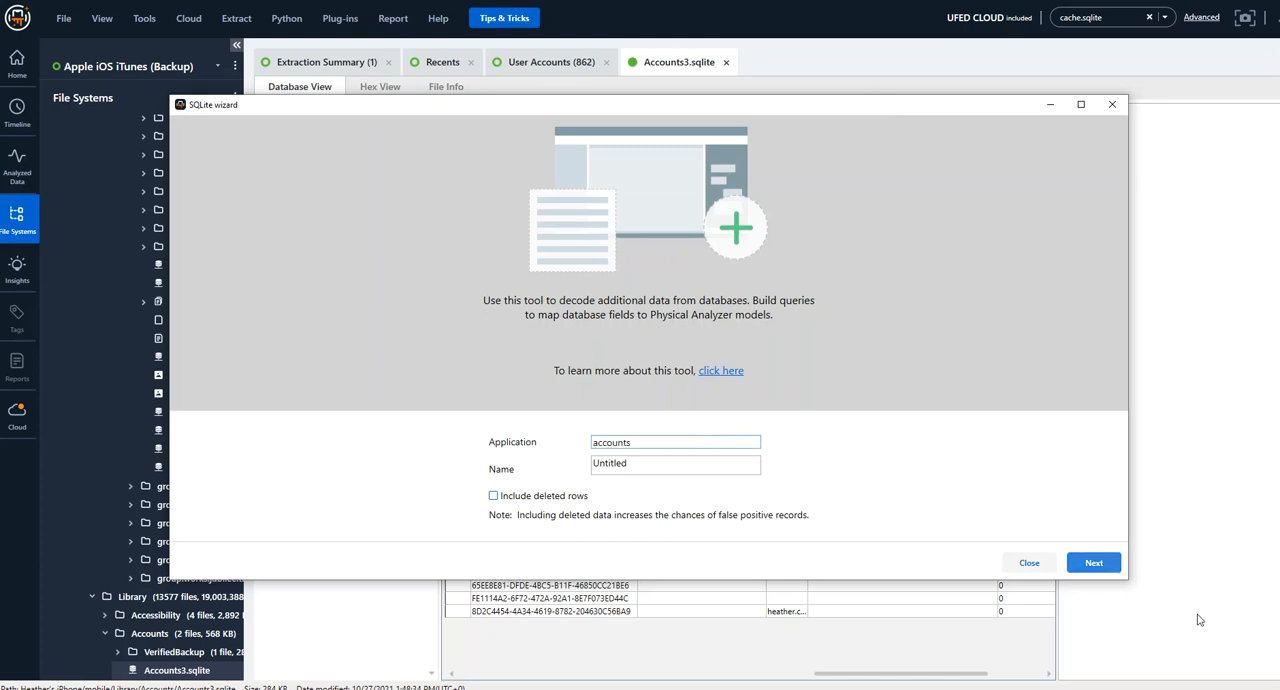
left_click(1093, 562)
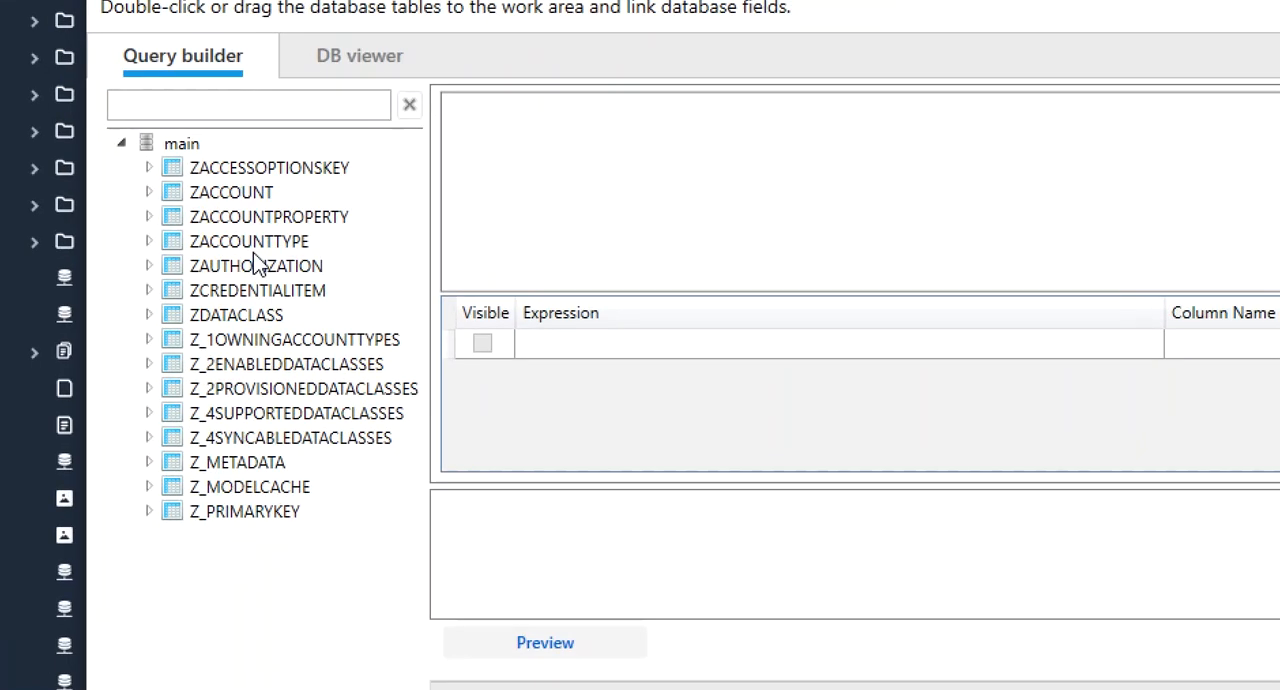
mouse_move(250, 192)
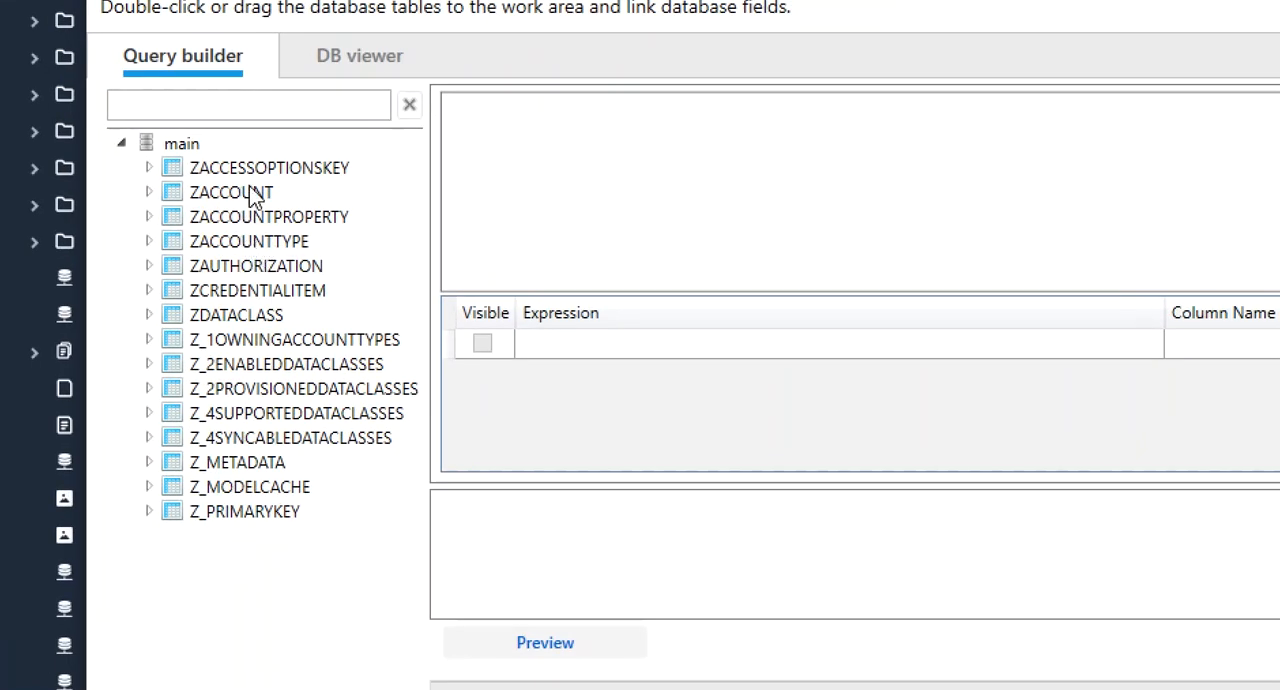
- Add ZACCOUNT and ZACCOUNTTYPE tables to the query and select ZACCOUNT.Z_PK
double_click(231, 192)
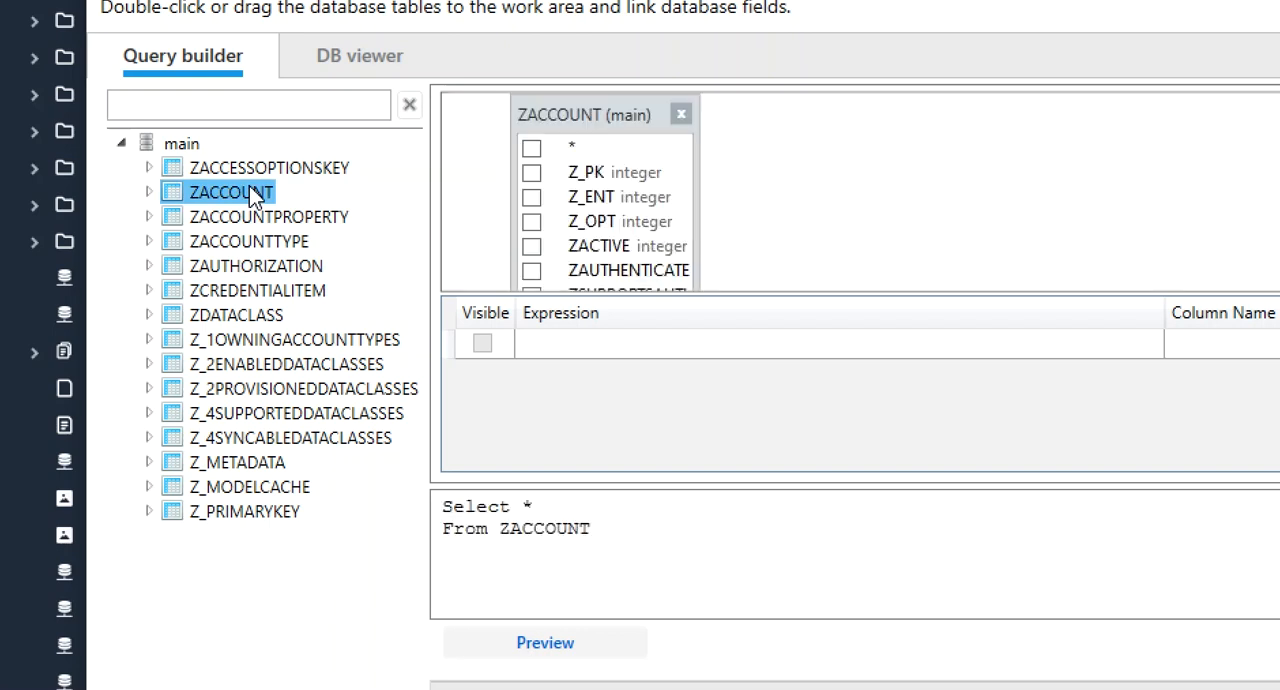
mouse_move(262, 288)
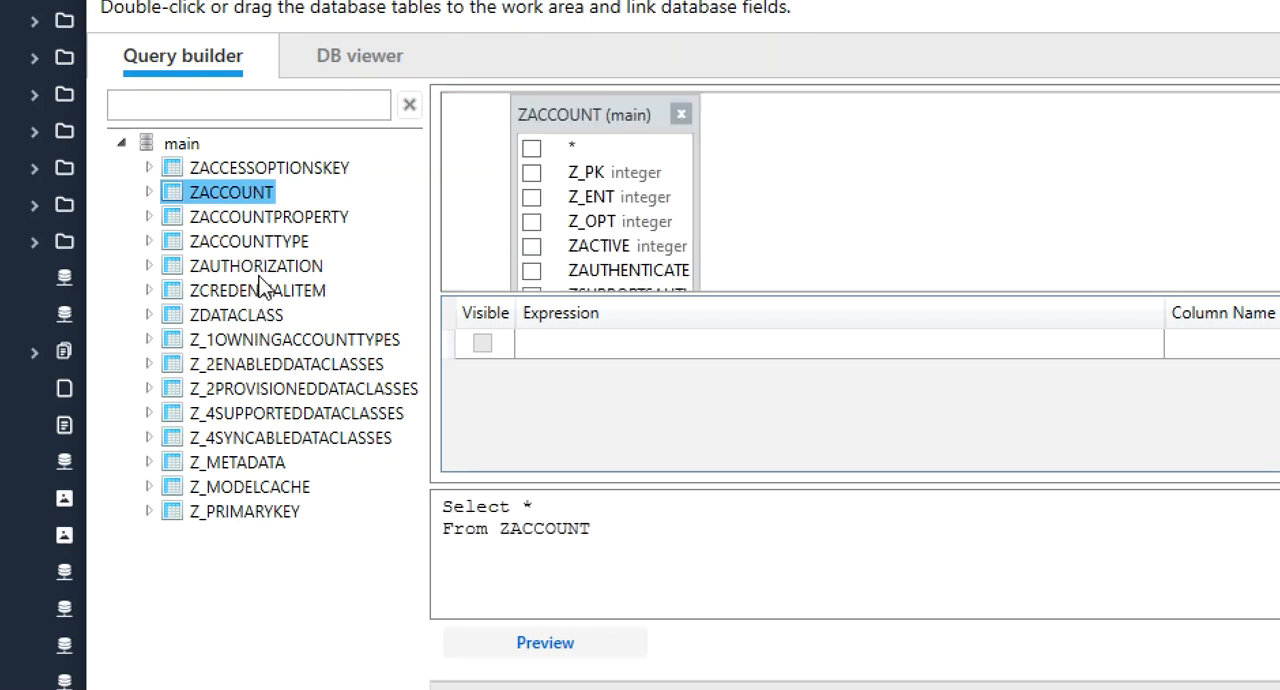
double_click(249, 241)
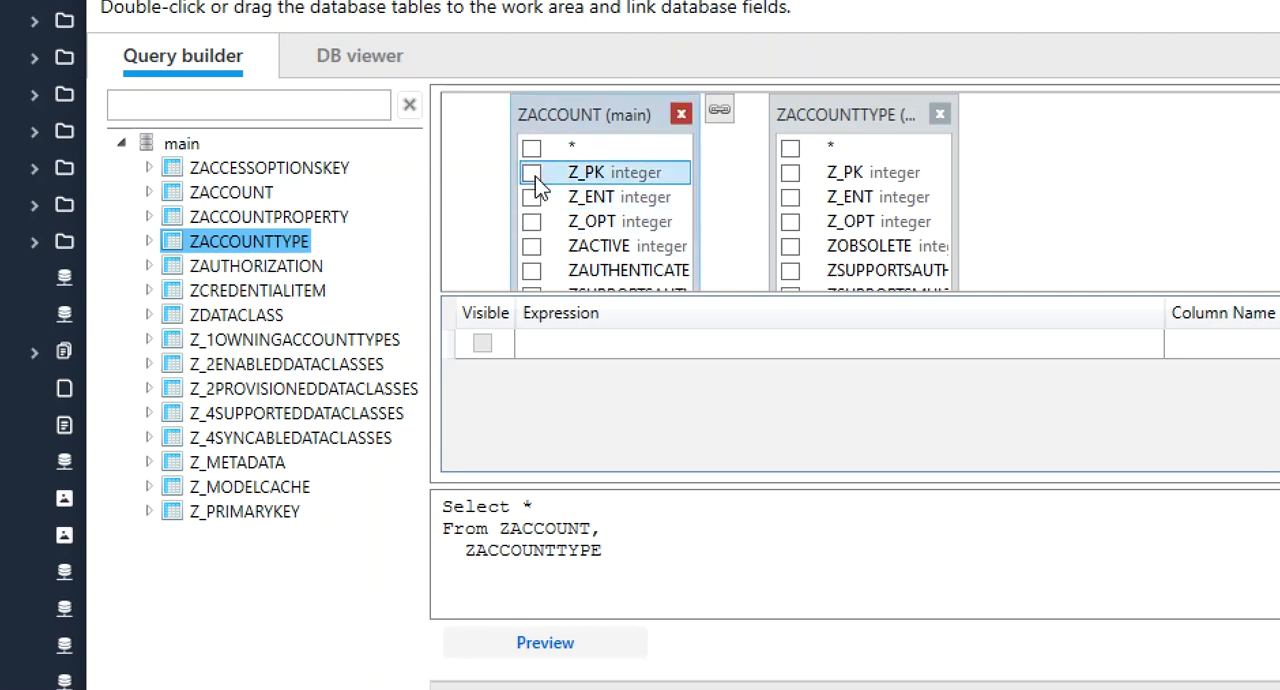
left_click(531, 172)
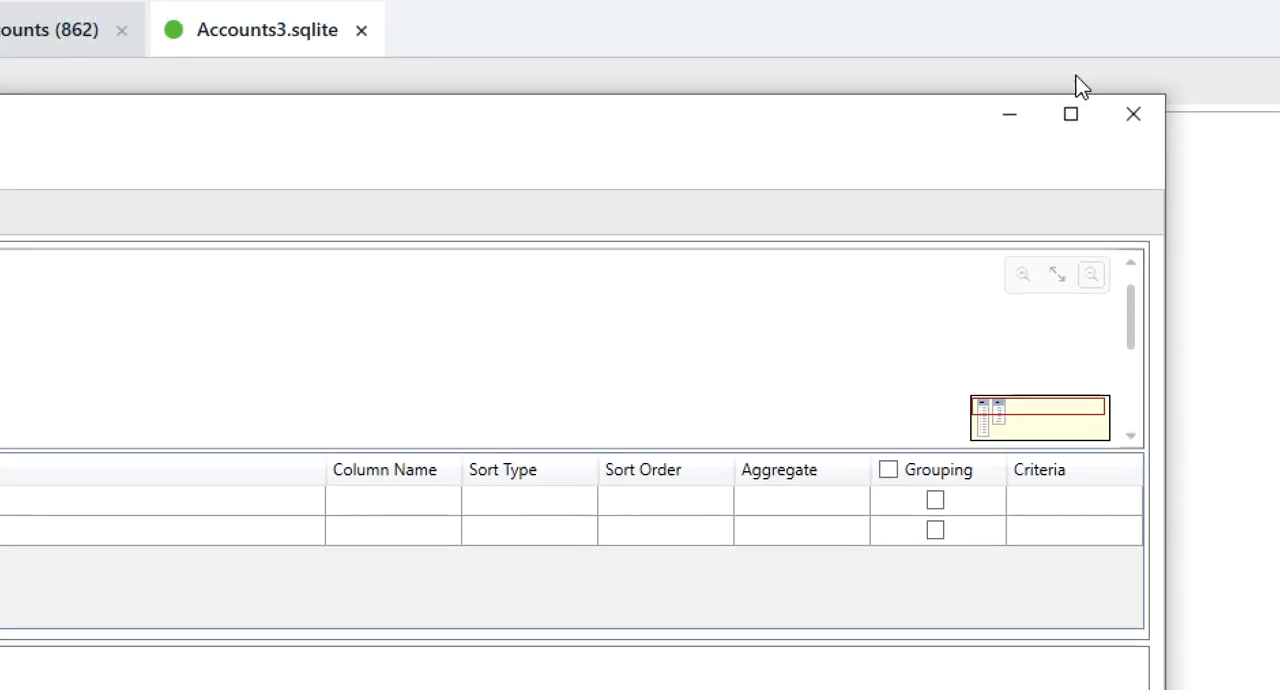
- Maximize the wizard, add ZDATE, ZACCOUNTDESCRIPTION and ZUSERNAME, and preview the results
left_click(1069, 113)
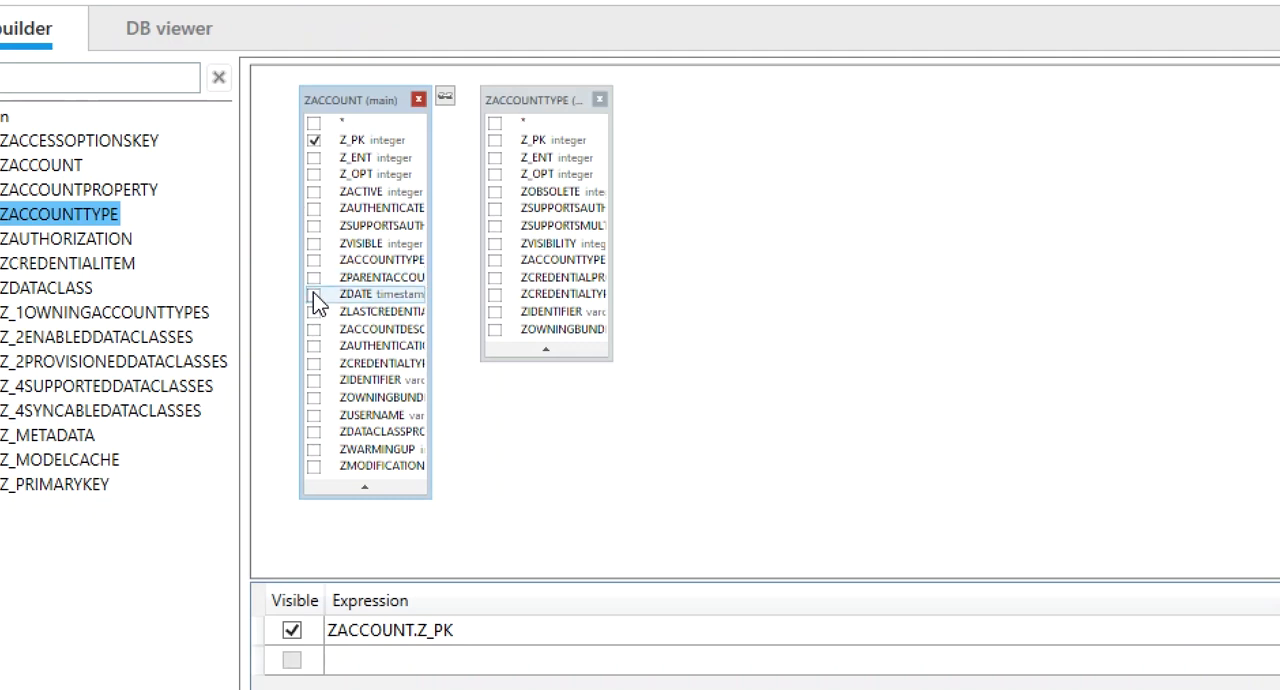
left_click(314, 294)
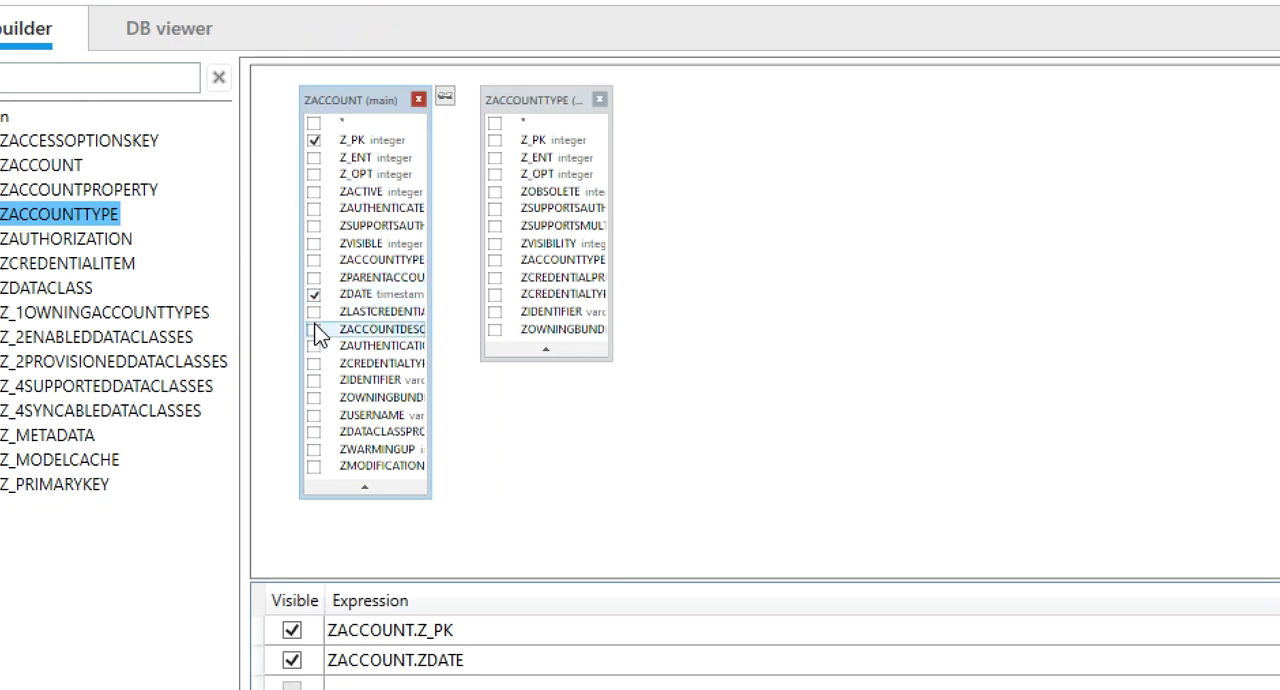
left_click(314, 329)
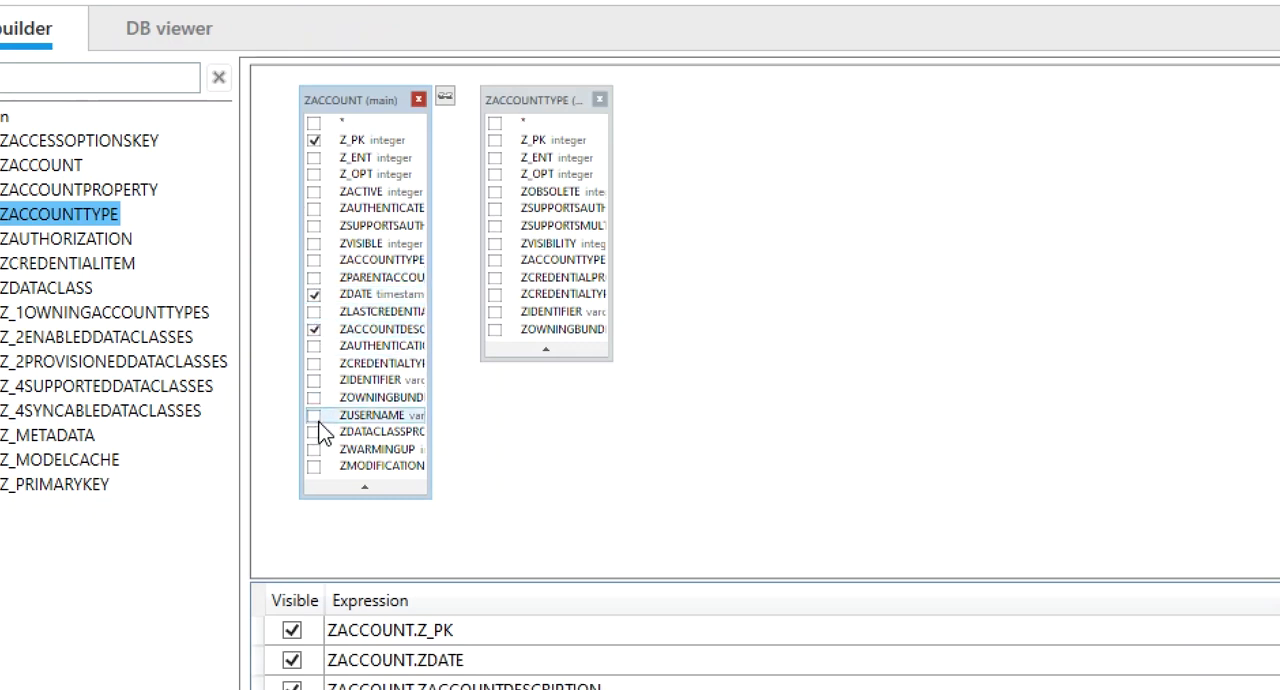
left_click(314, 414)
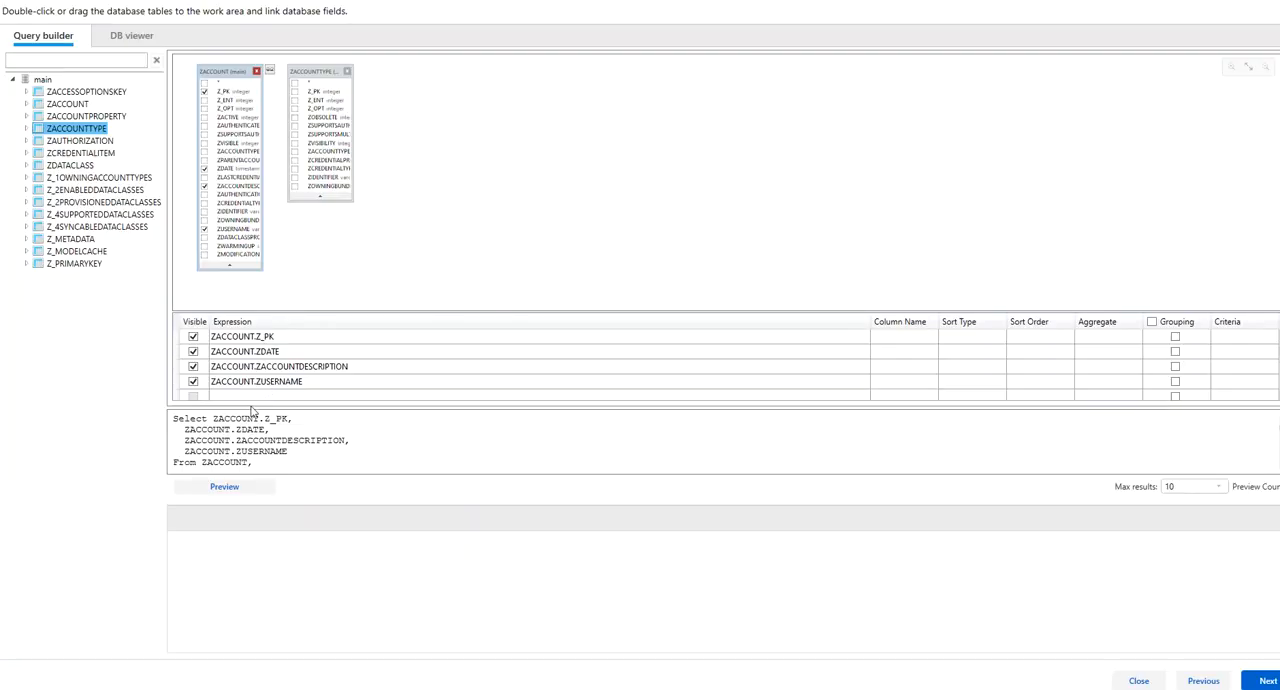
left_click(224, 486)
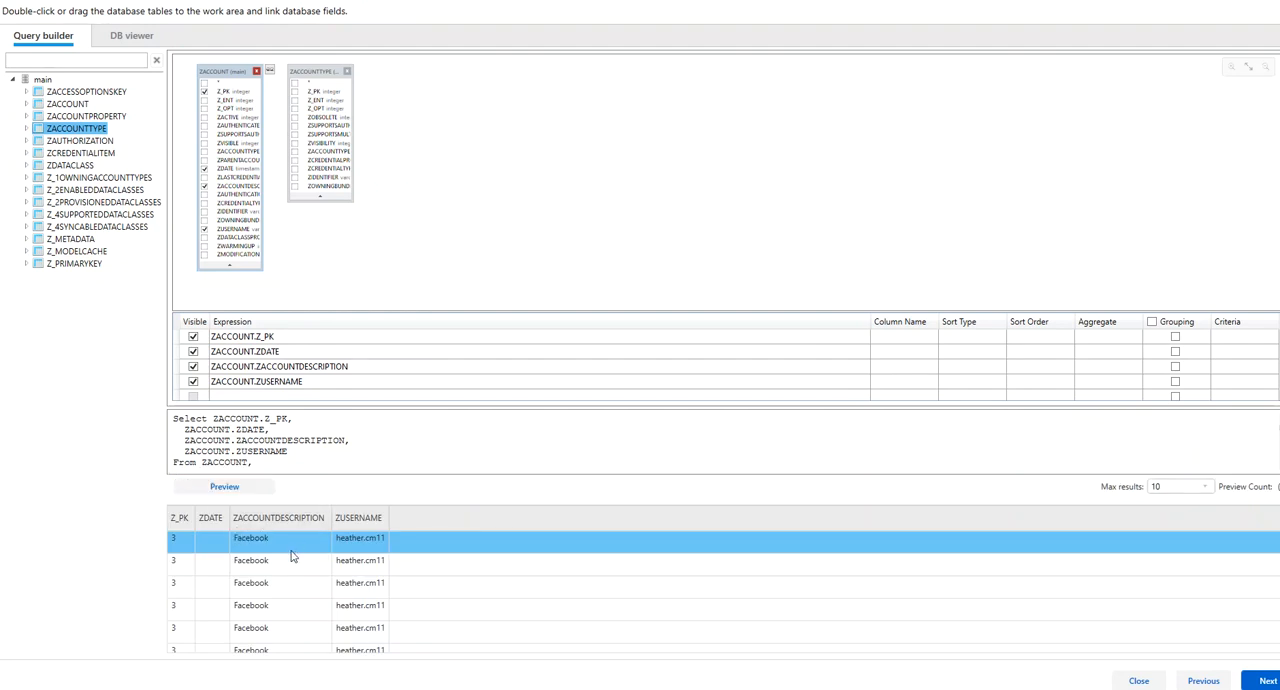
mouse_move(339, 58)
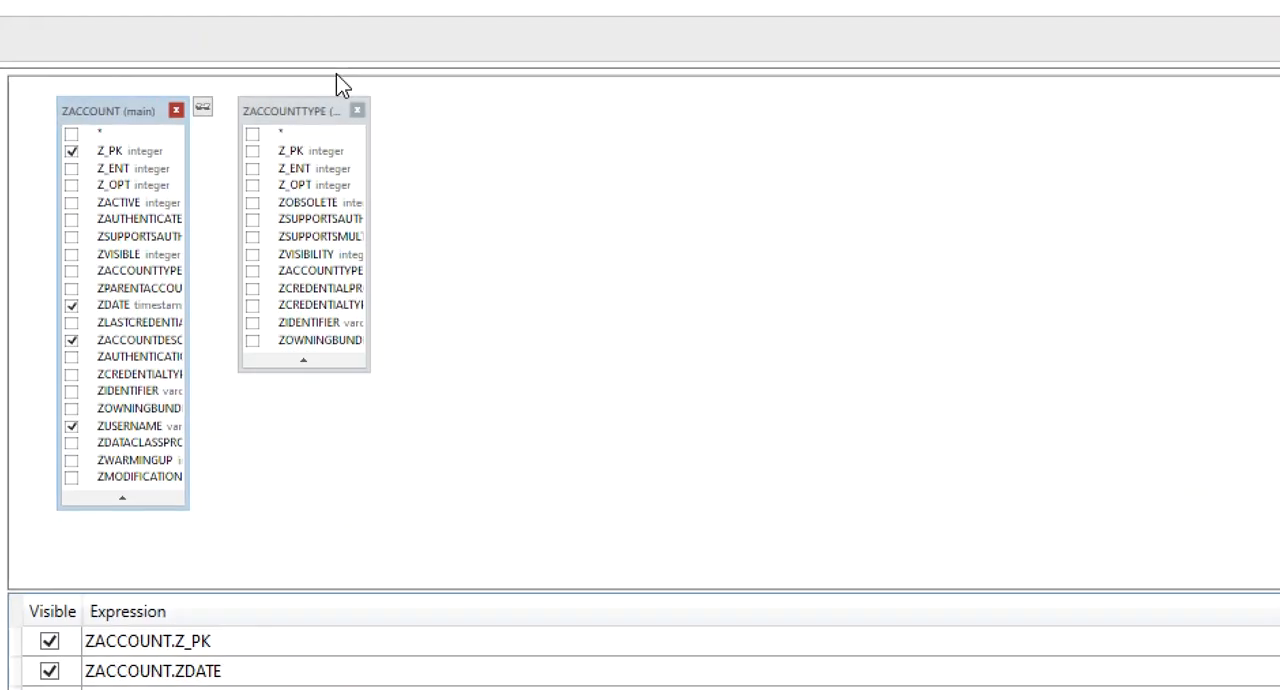
- Add ZACCOUNTTYPE description, credential and protection policy fields, and join ZACCOUNT.ZACCOUNTTYPE to ZACCOUNTTYPE
left_click(318, 271)
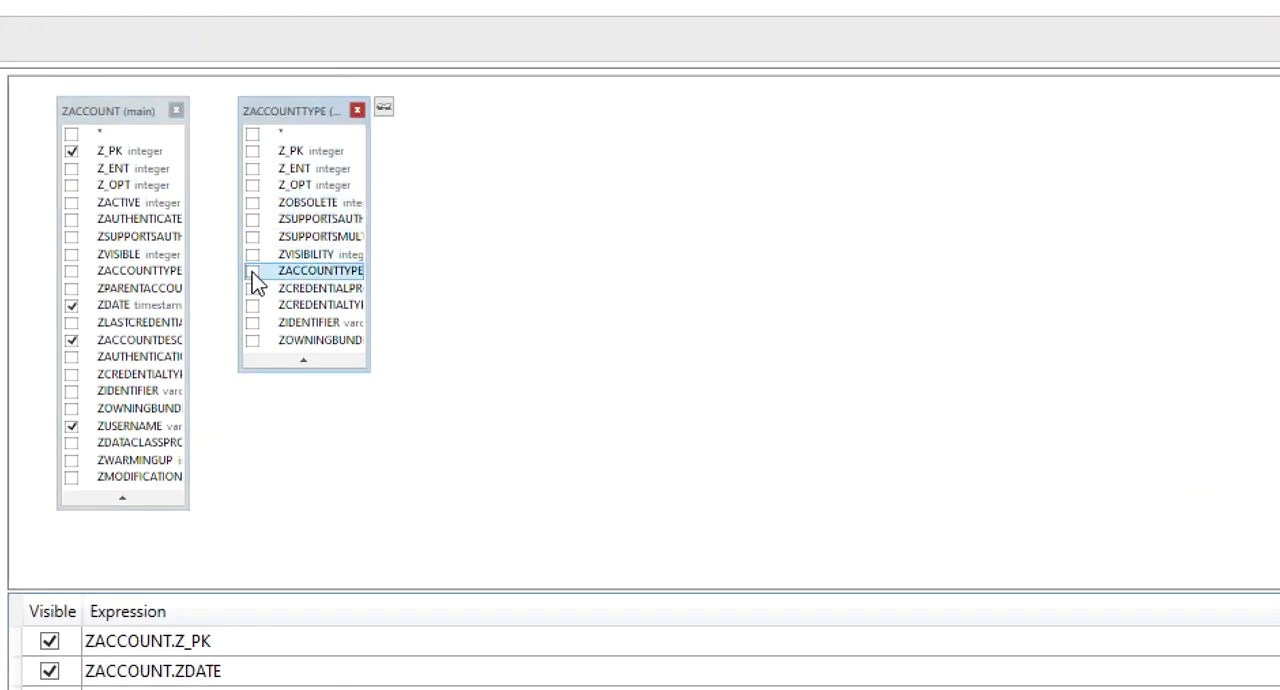
left_click(253, 271)
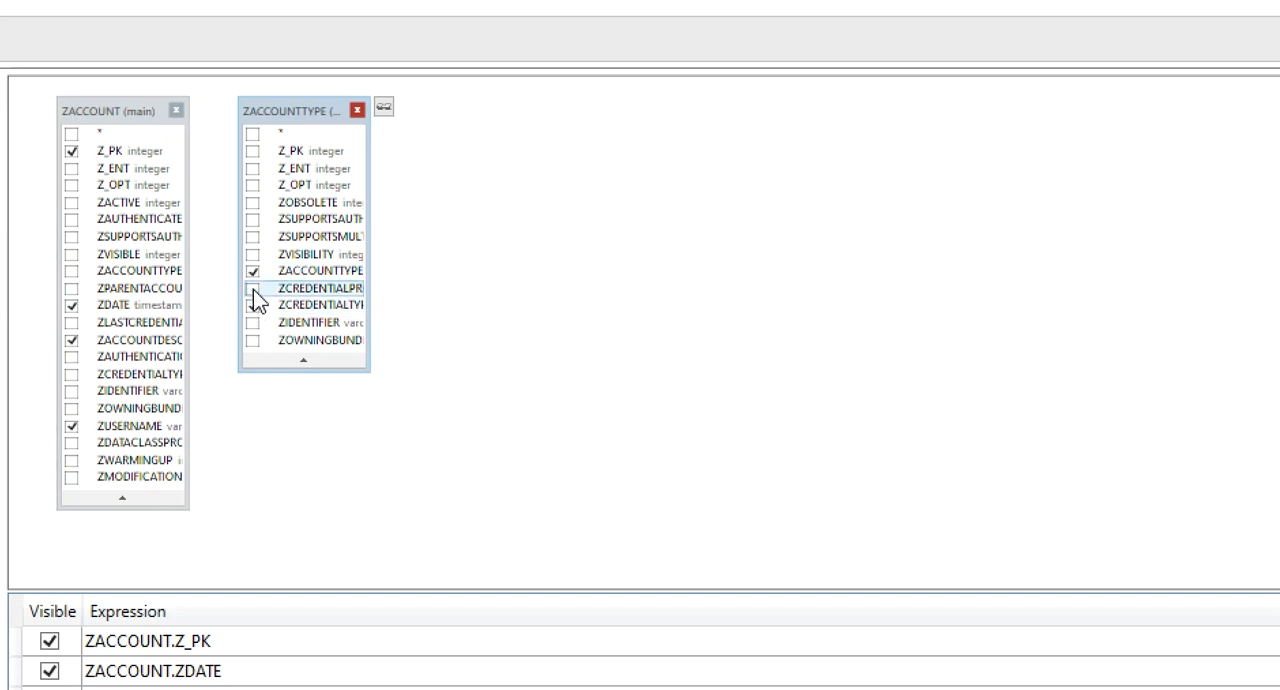
left_click(252, 288)
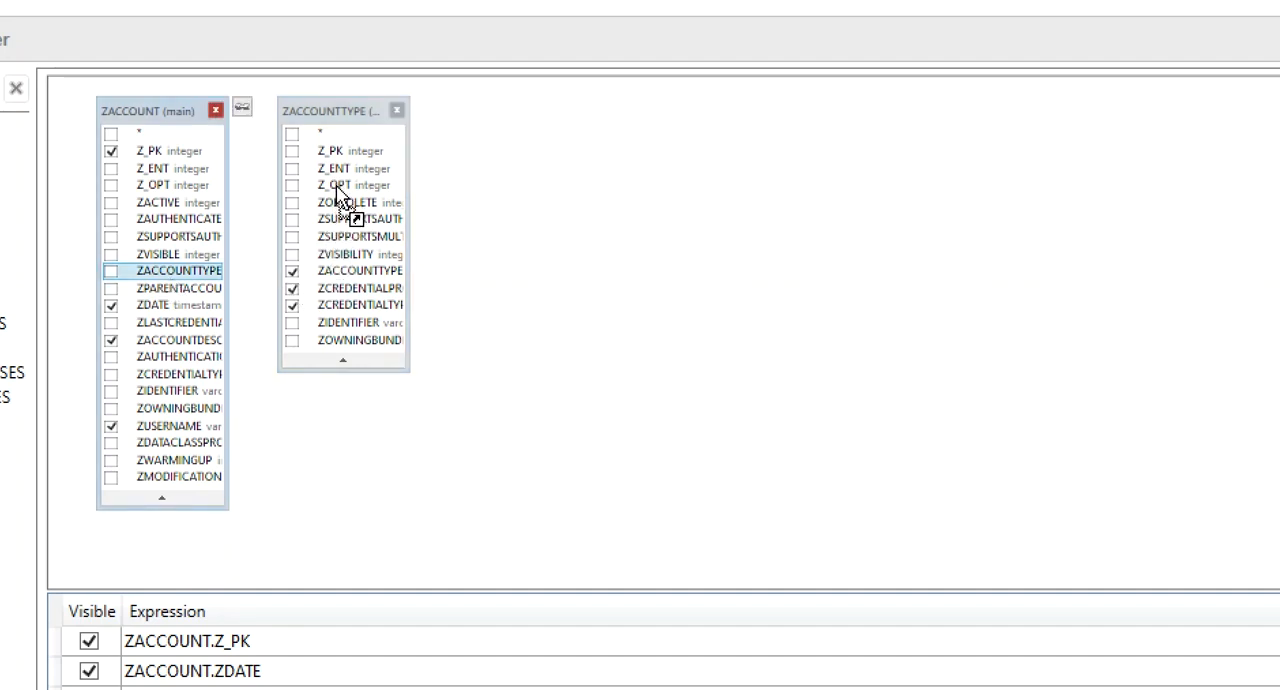
left_click_drag(178, 270, 345, 185)
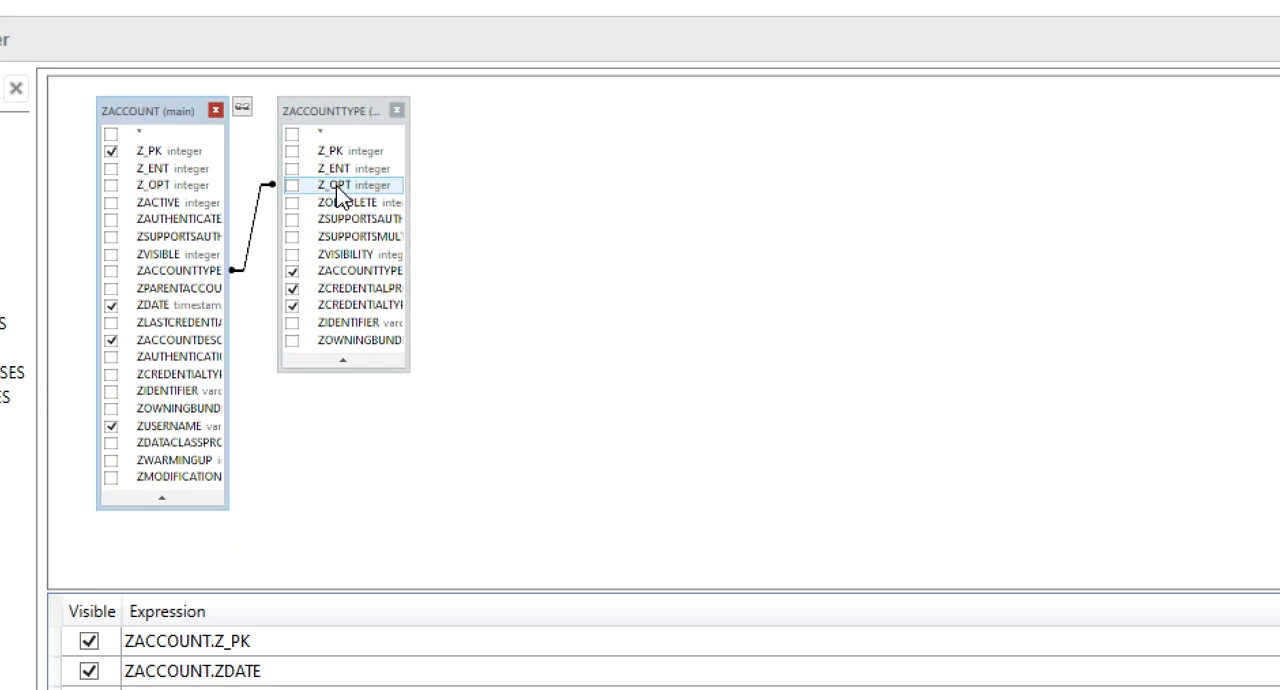
left_click(224, 486)
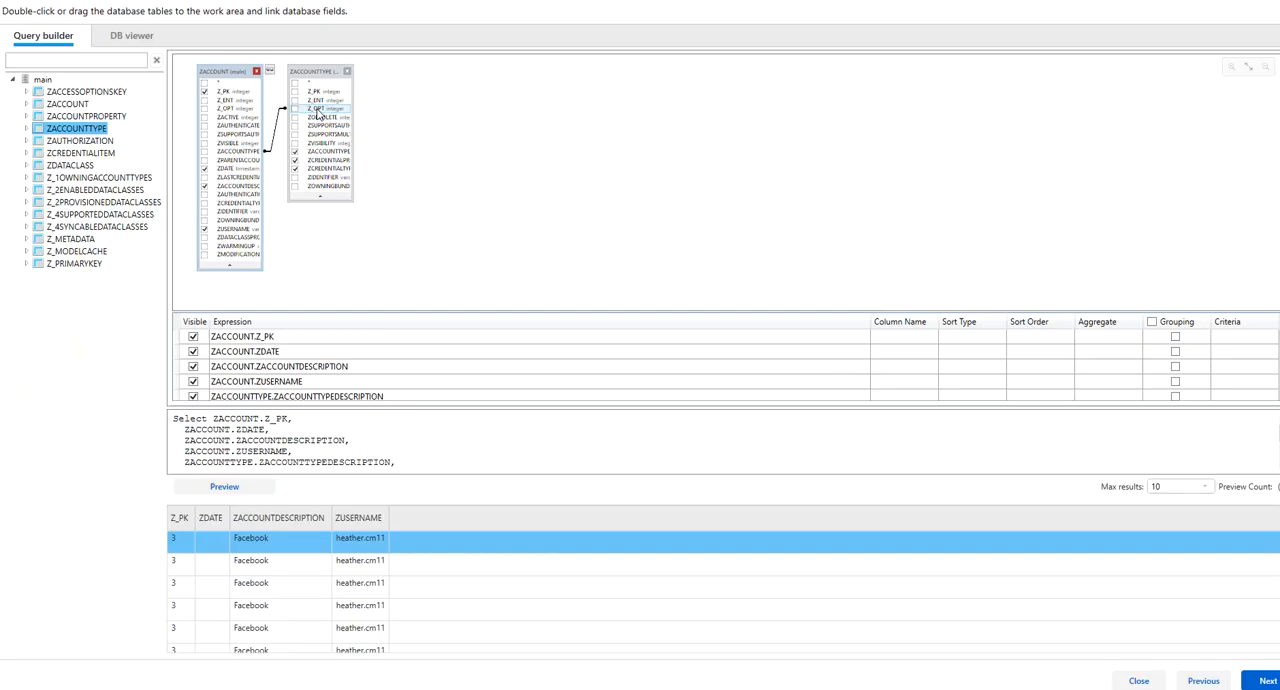
- Preview the joined query showing Twitter account types and oauth credentials
left_click(224, 487)
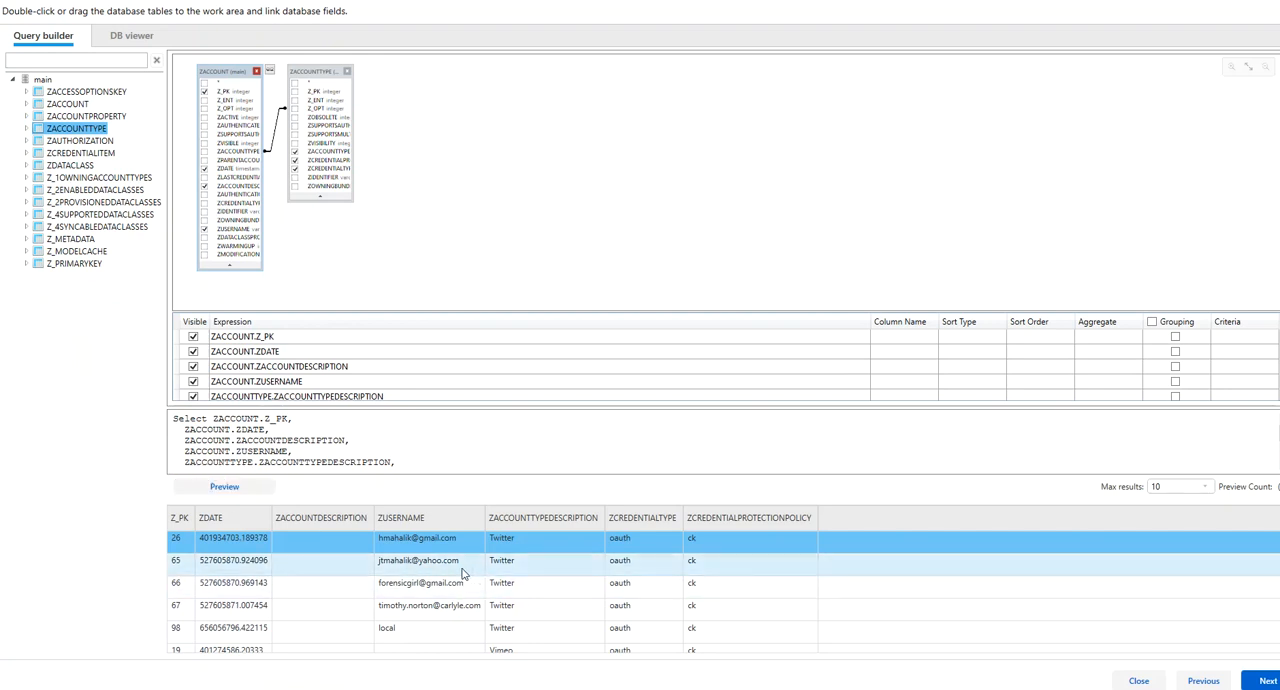
mouse_move(443, 571)
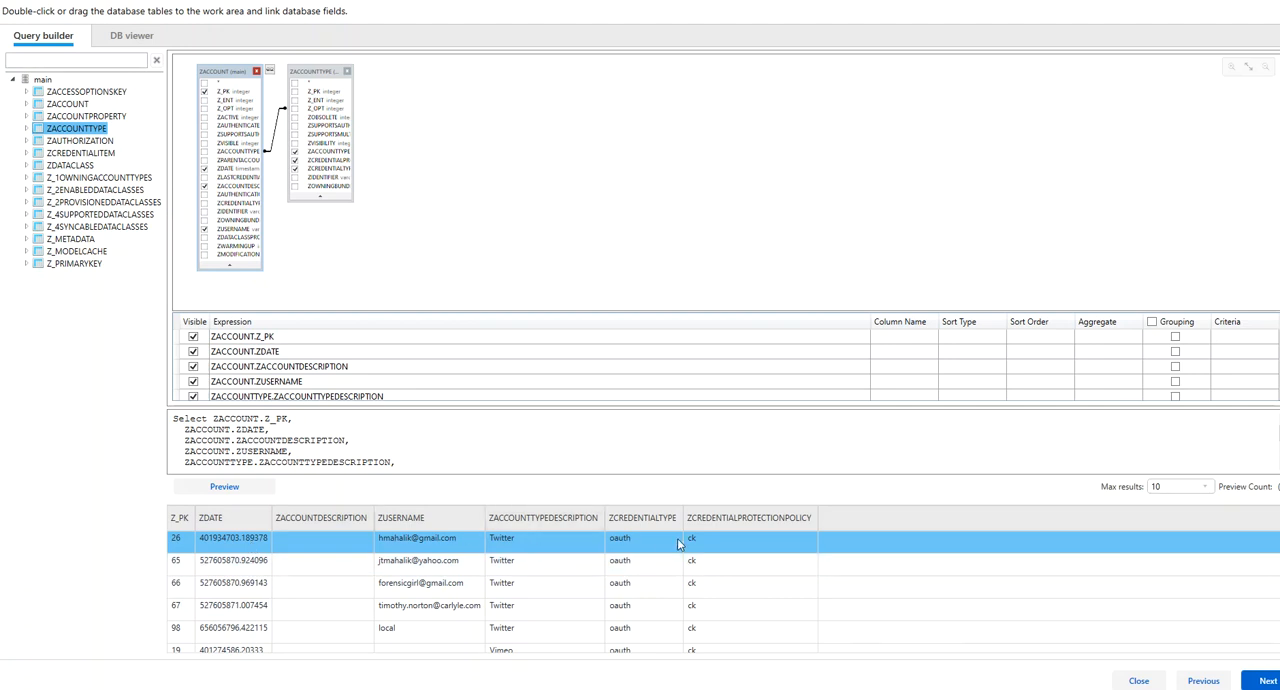
mouse_move(715, 548)
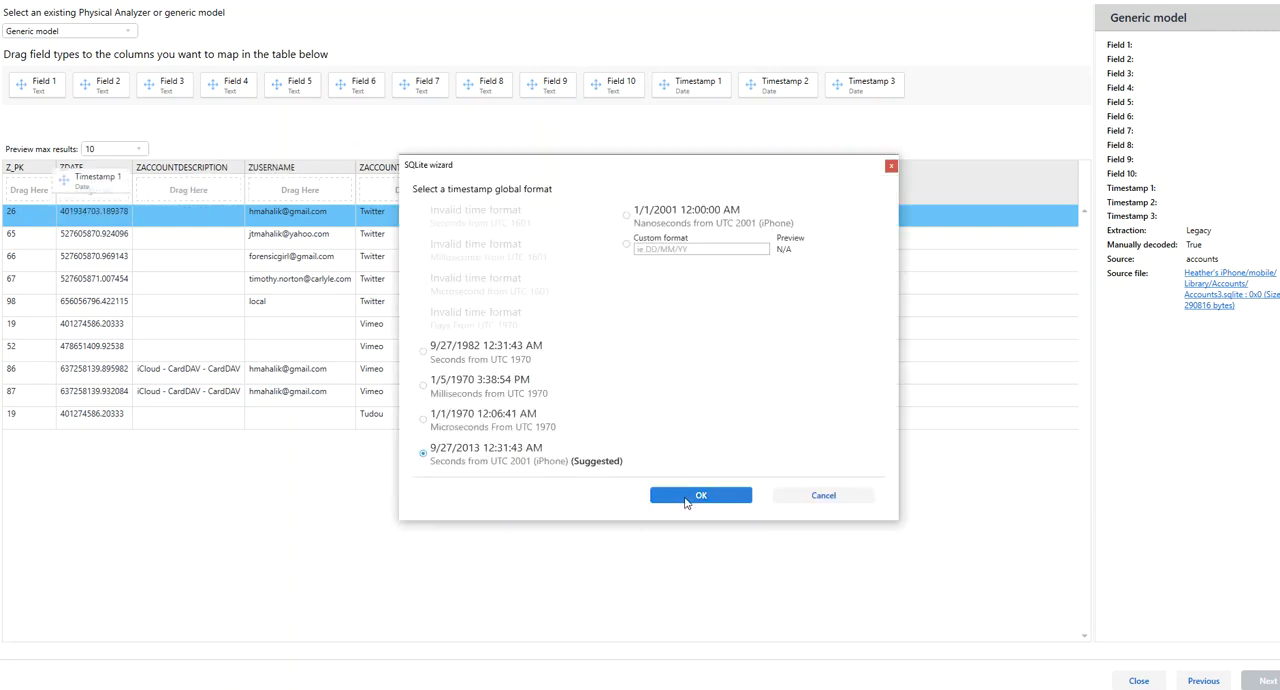
- Decode ZDATE as Timestamp 1 using Seconds from UTC 2001 (iPhone)
left_click(700, 495)
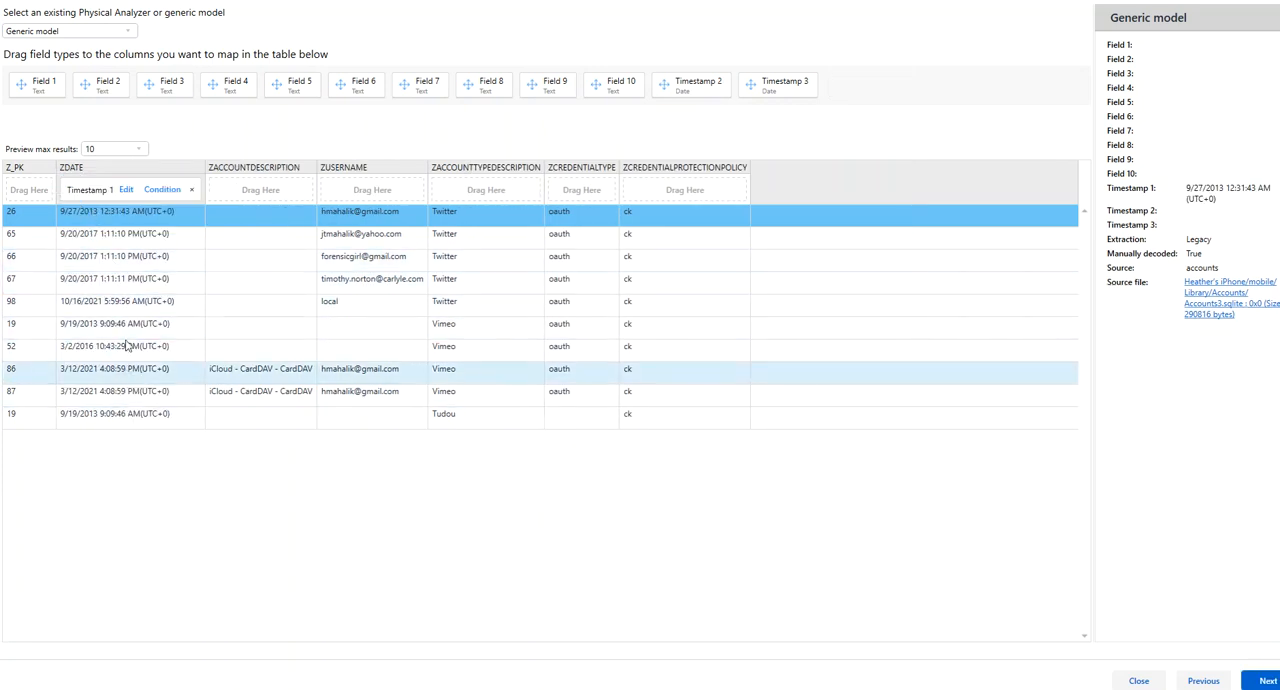